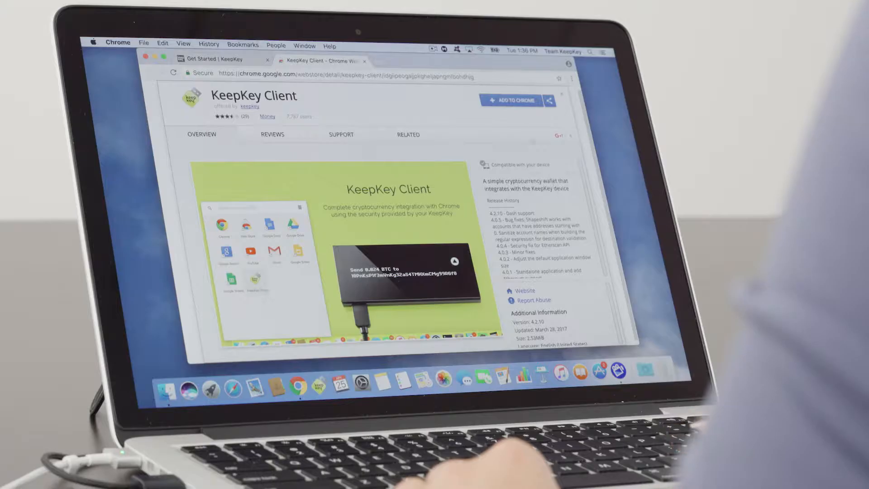
Step: Install KeepKey Client from the Chrome Web Store and launch it
left_click(509, 100)
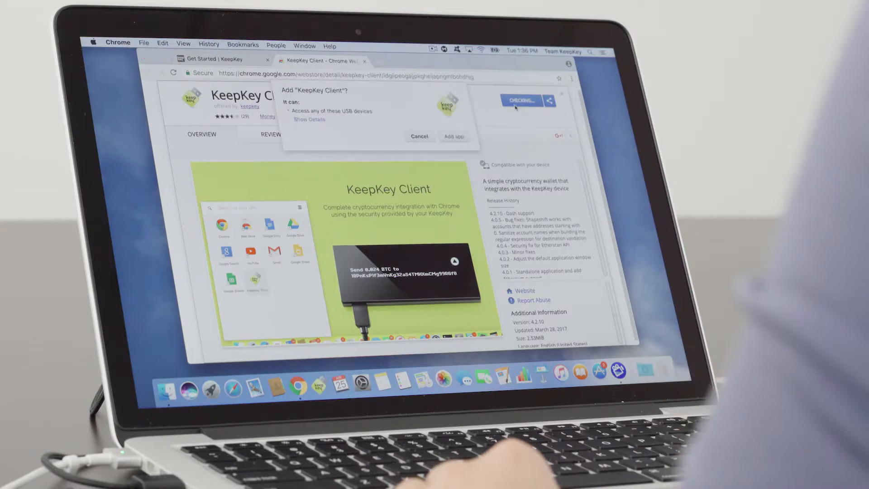
left_click(454, 136)
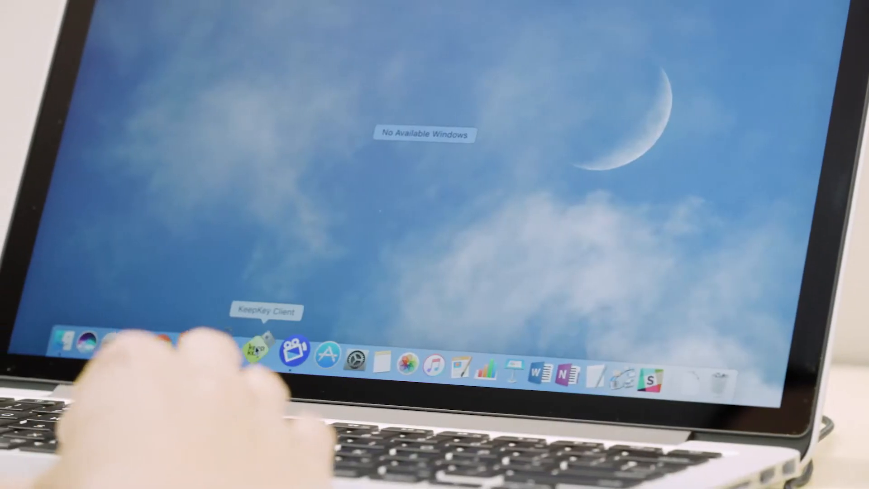
left_click(255, 349)
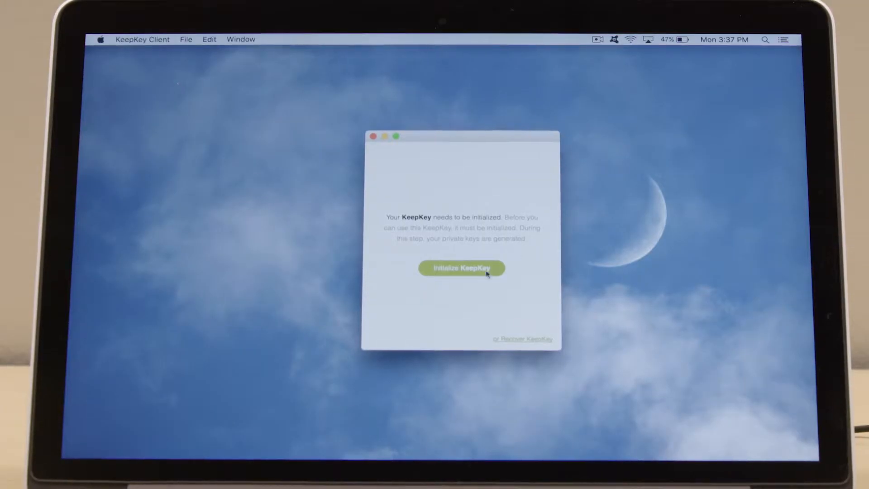
Step: Initialize the KeepKey with the label 'Anna!' and begin PIN entry on the pad
left_click(461, 268)
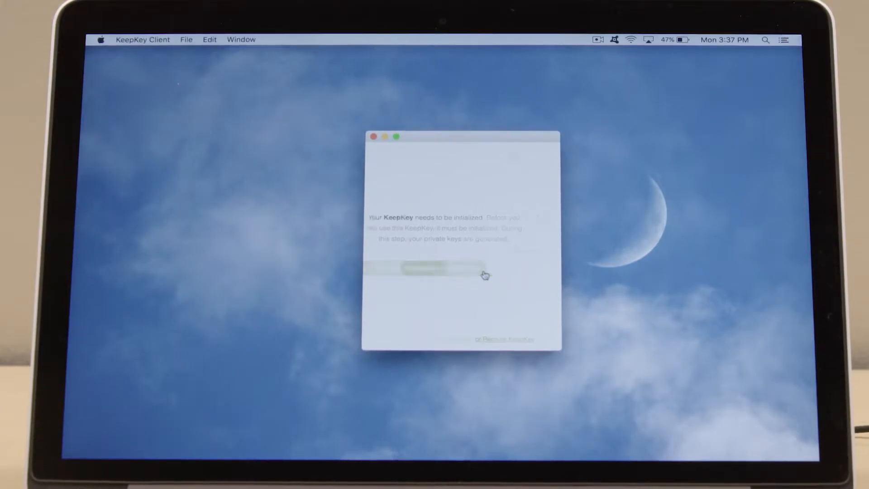
left_click(426, 269)
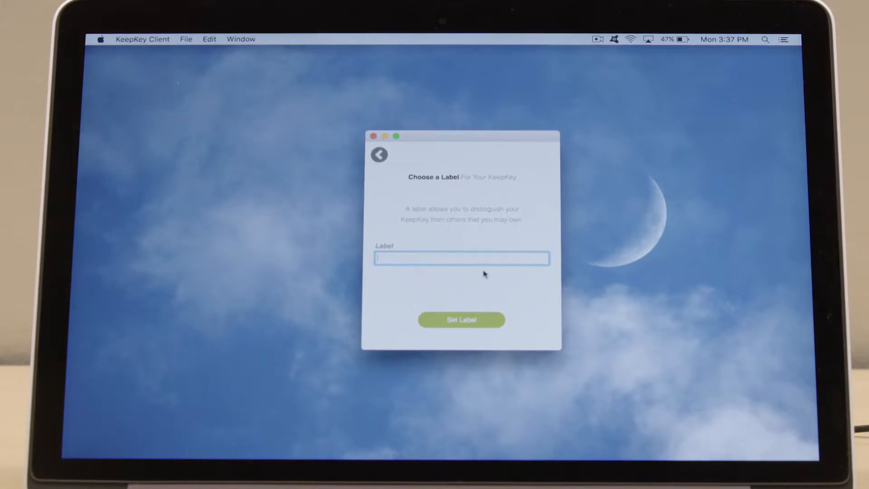
type("Anna!")
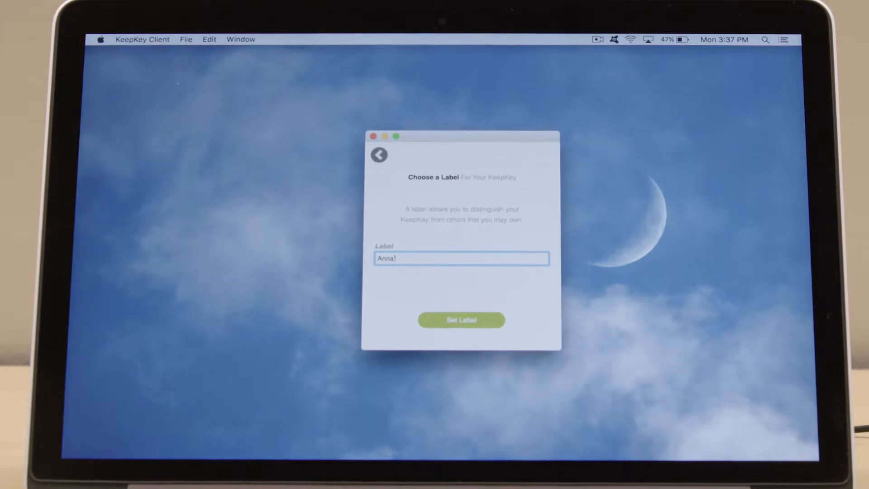
left_click(461, 320)
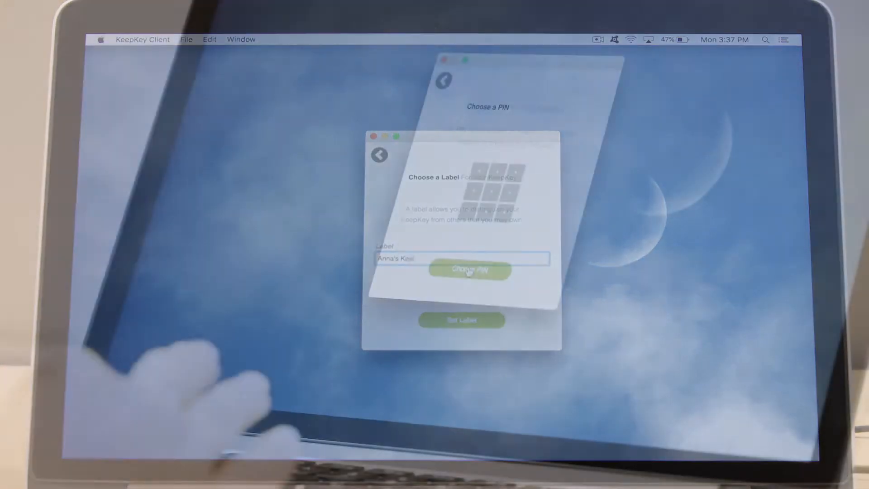
left_click(470, 270)
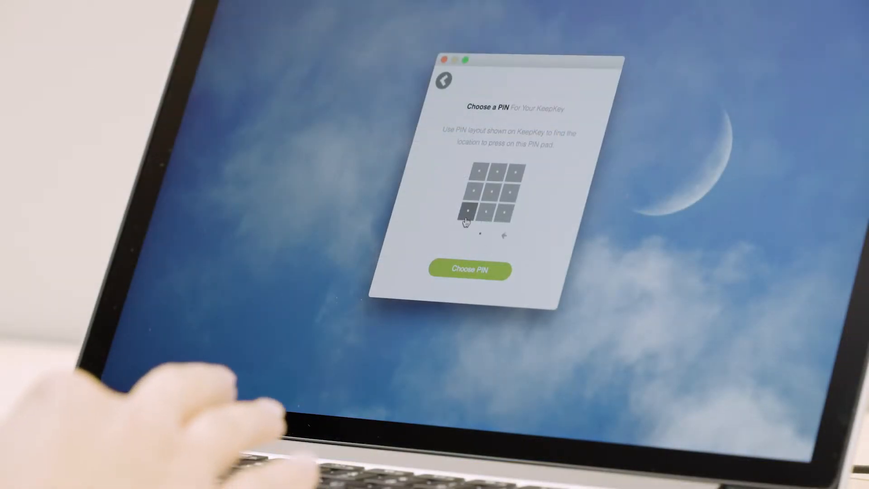